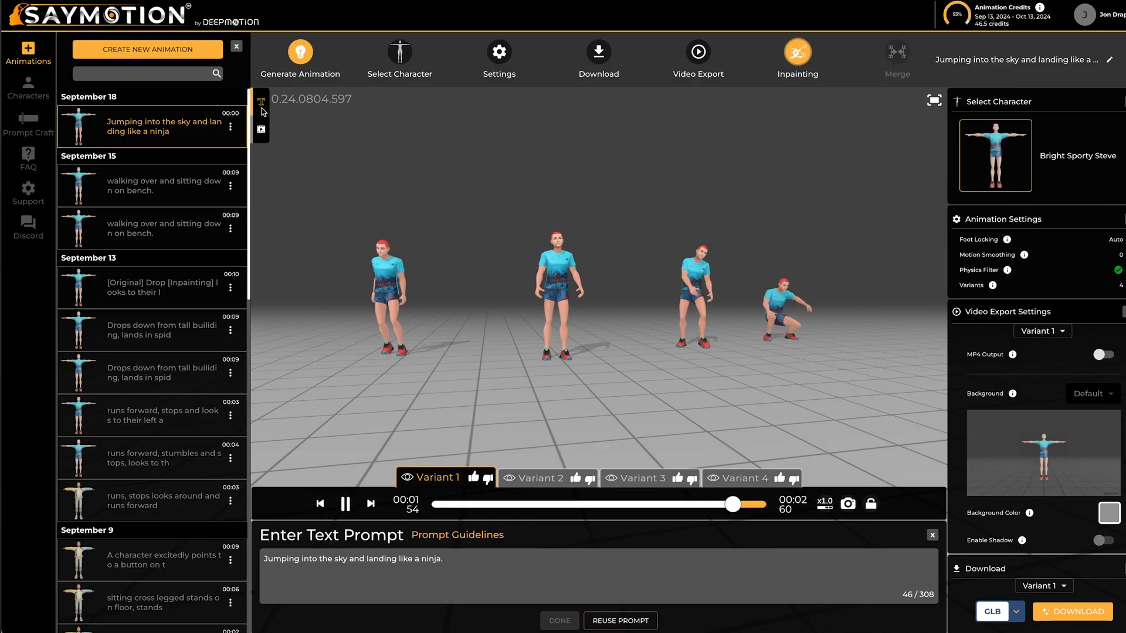
Step: Sign in on the DeepMotion SayMotion page and start a new animation project
left_click(300, 59)
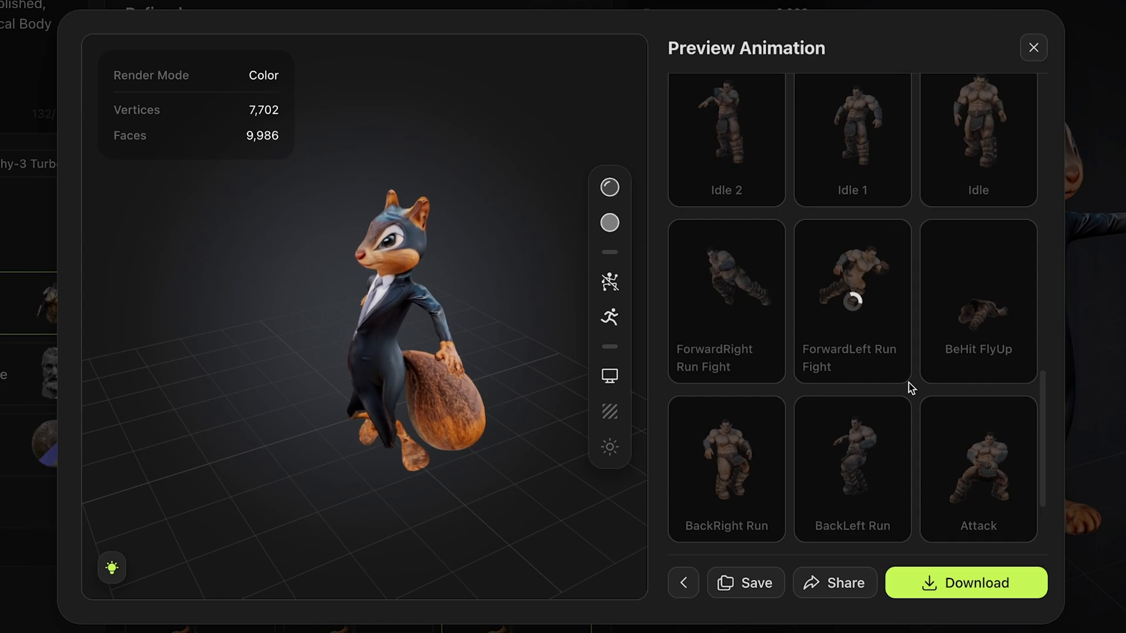
left_click(1033, 48)
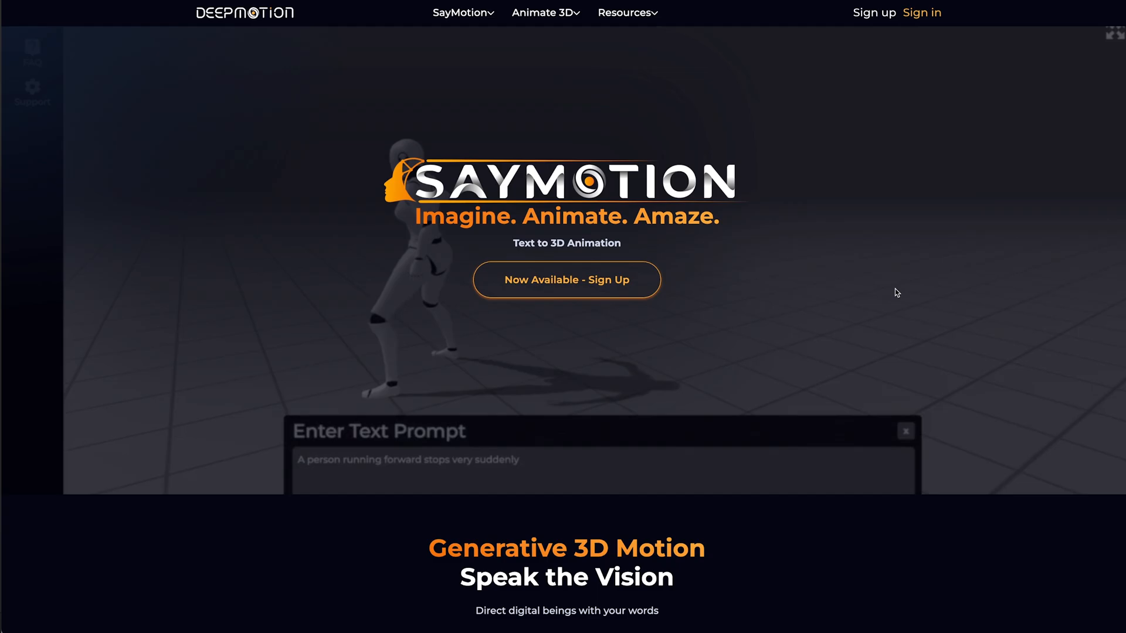
mouse_move(677, 150)
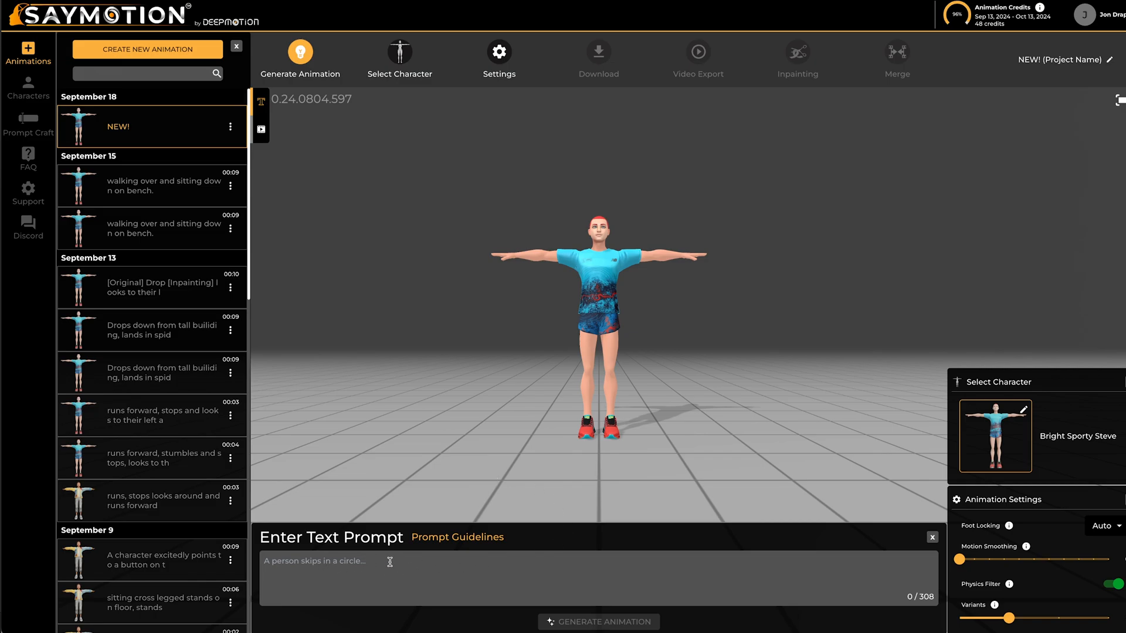
Step: Enhance the ninja-landing prompt to 'Jumping into the sky and landing like a ninja.' and generate variants
type("Leaping into sky and doing ninja landing.")
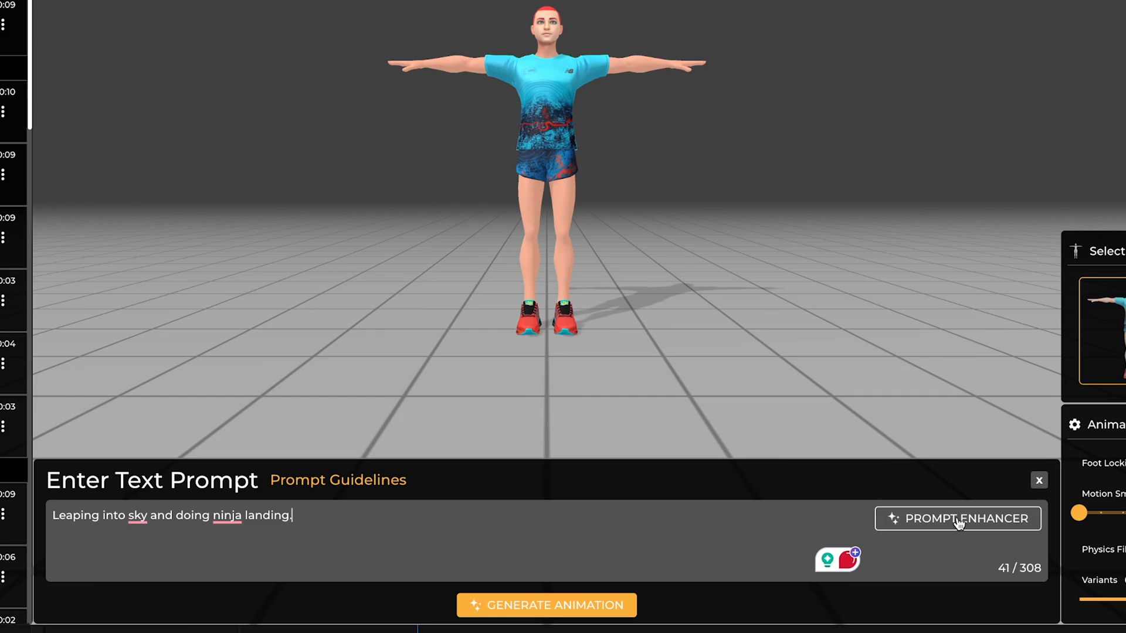
left_click(957, 519)
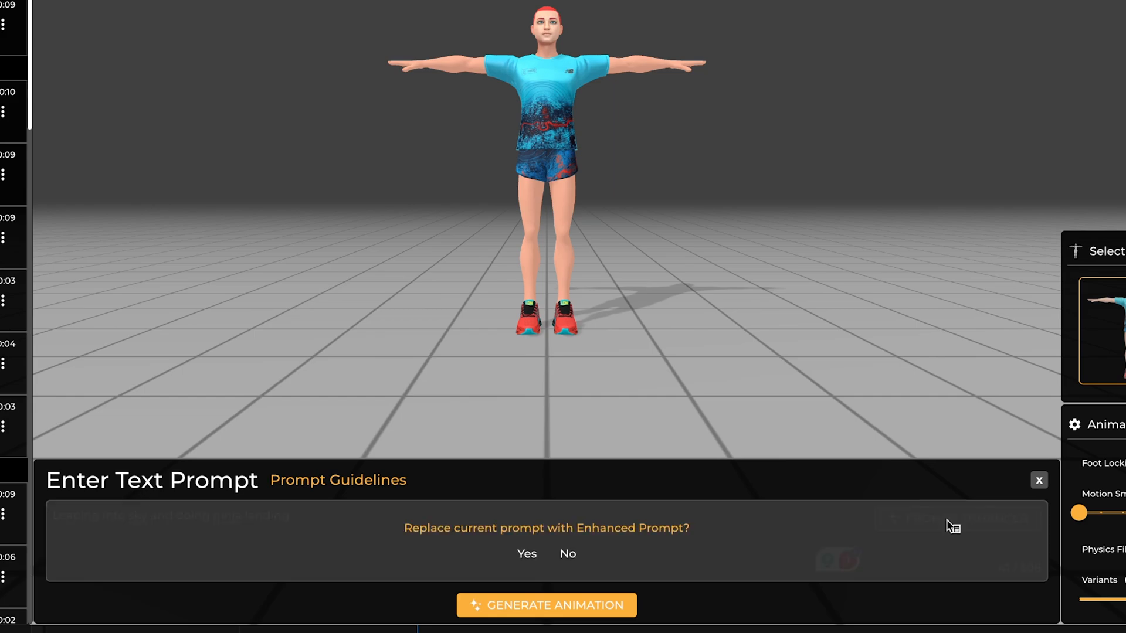
left_click(567, 554)
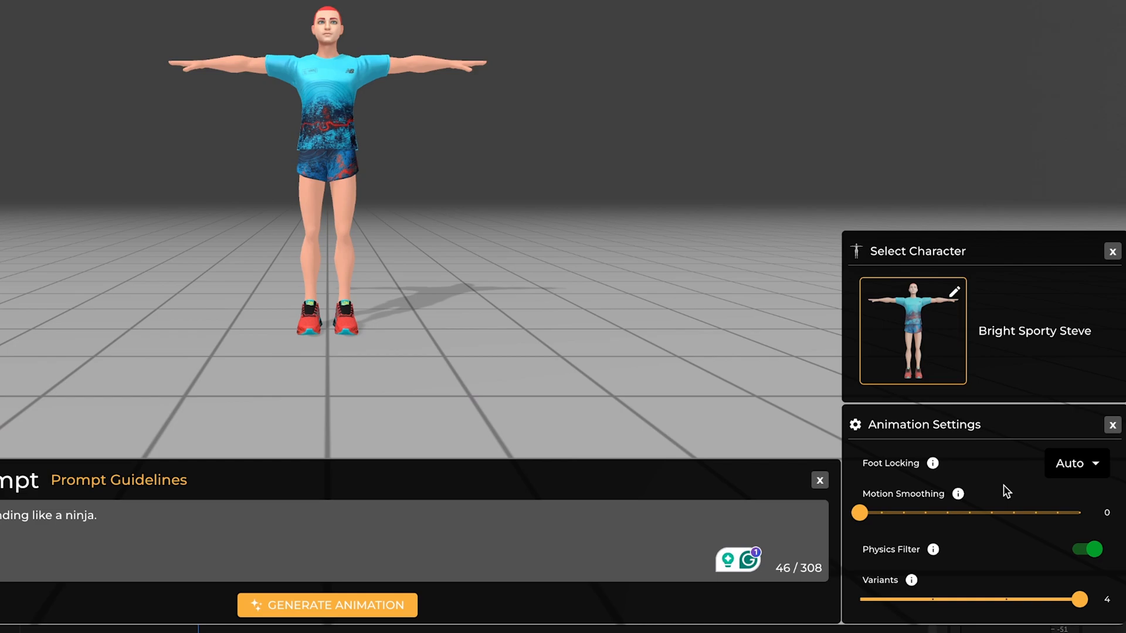
mouse_move(1012, 490)
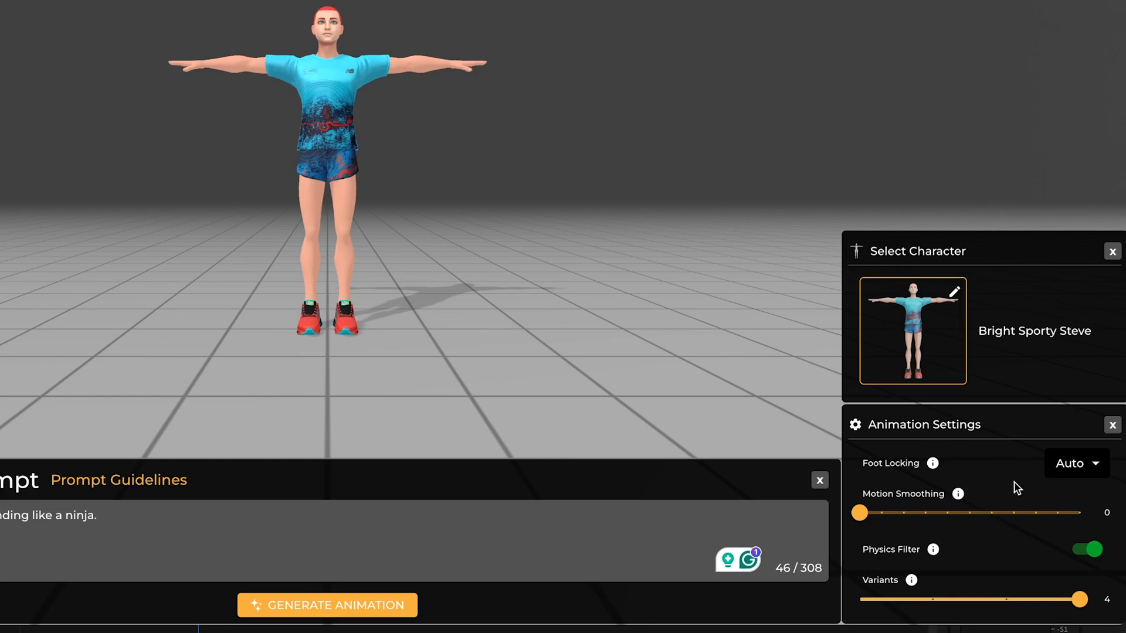
left_click(326, 605)
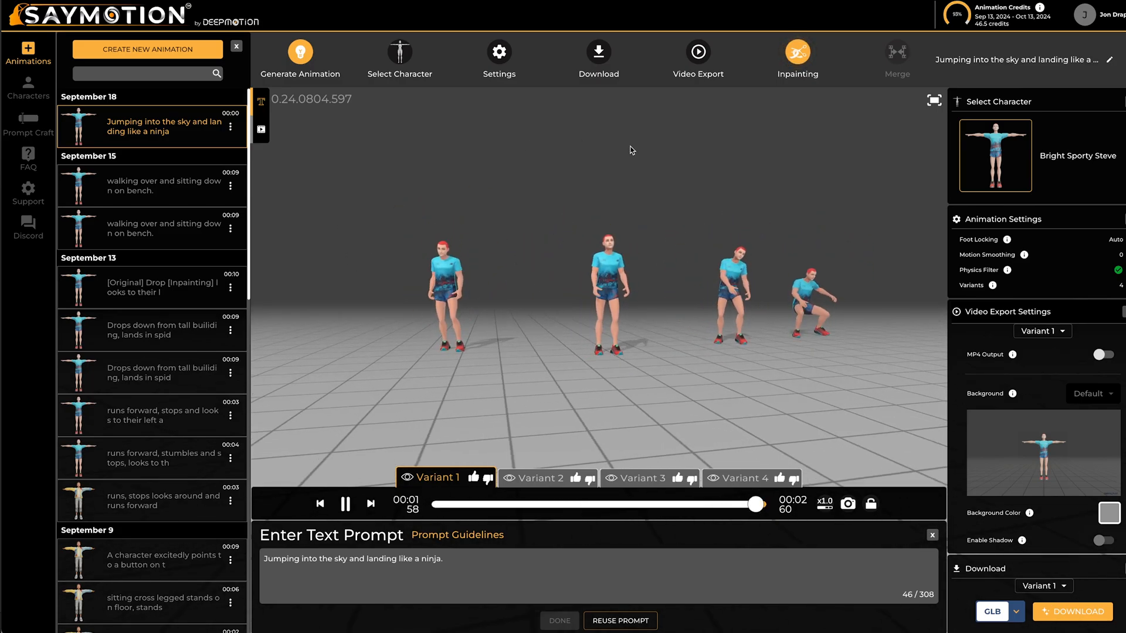
mouse_move(527, 384)
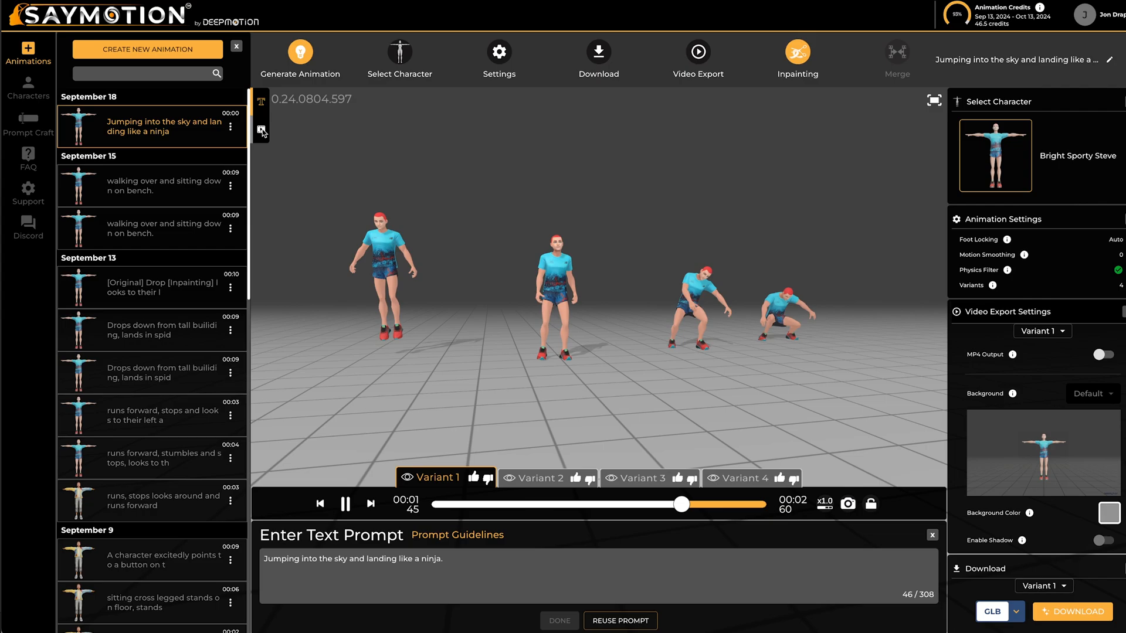
Step: Import the video-captured clip 'Jon IMG_9794_1.mp4' from Animate 3D onto the SayMotion Bot
left_click(262, 129)
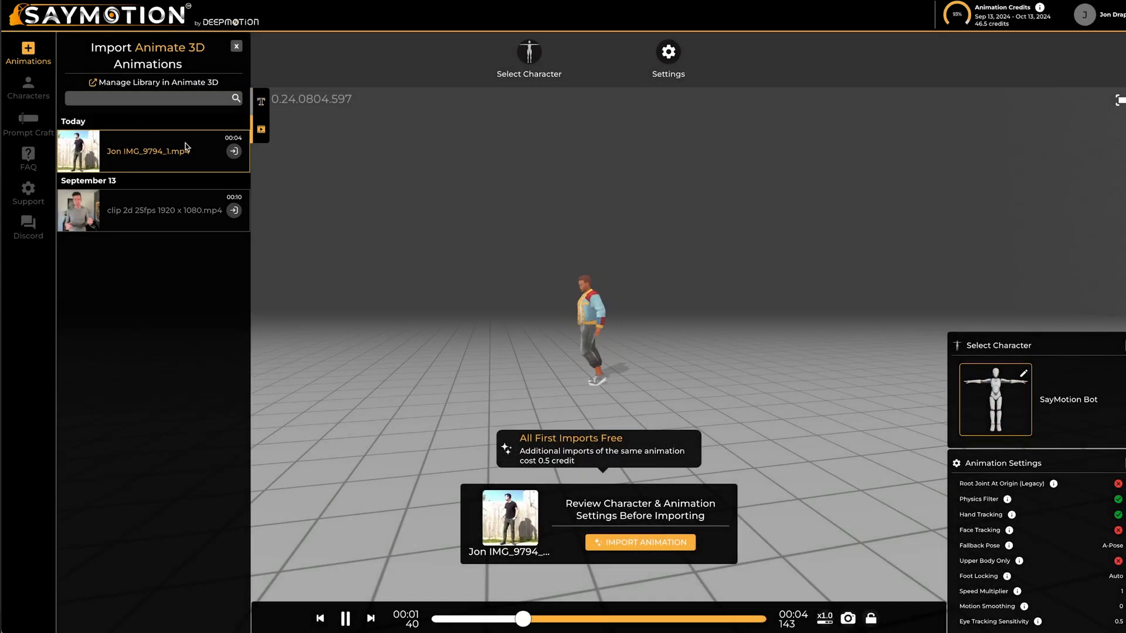
left_click(154, 82)
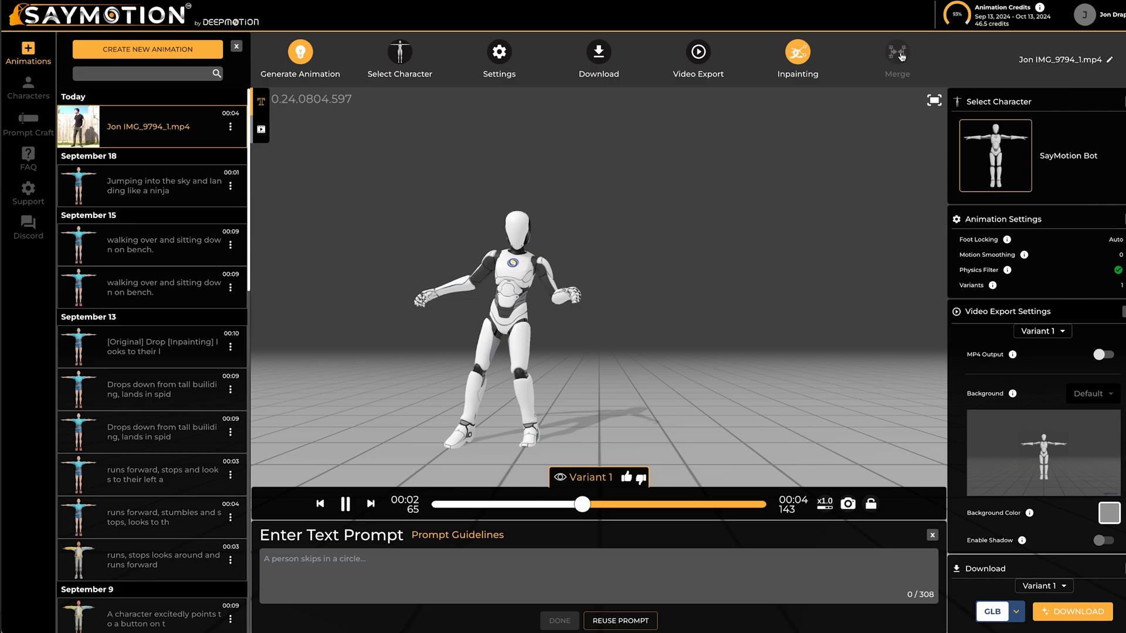
Step: Merge the captured clip with ninja-jump Variant 4 for 1 credit, then play the result
left_click(897, 58)
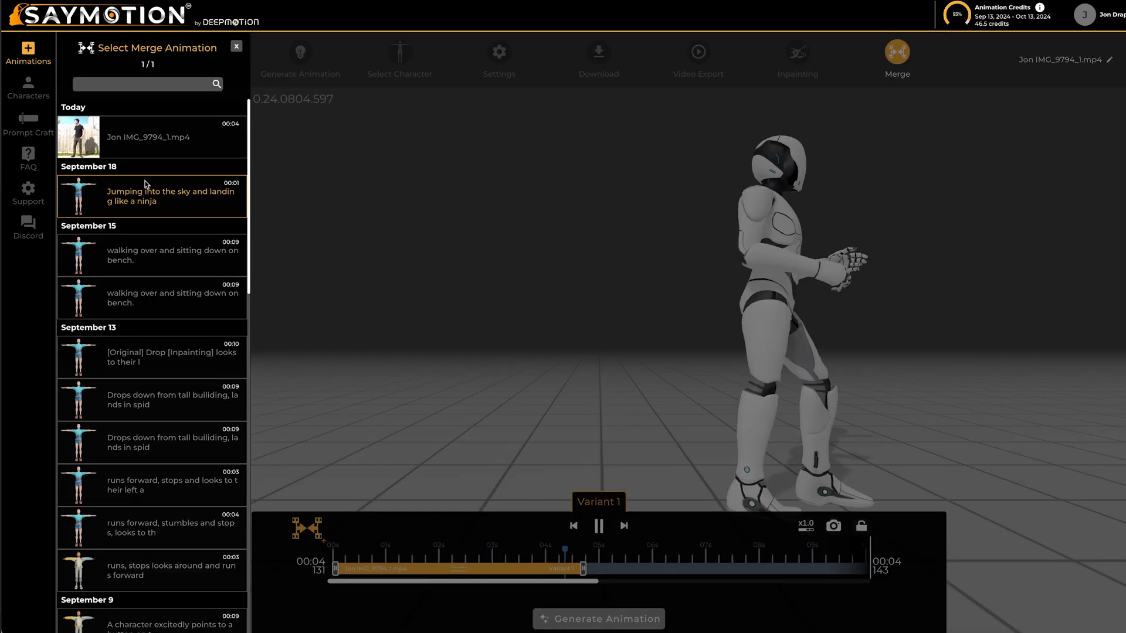
left_click(235, 46)
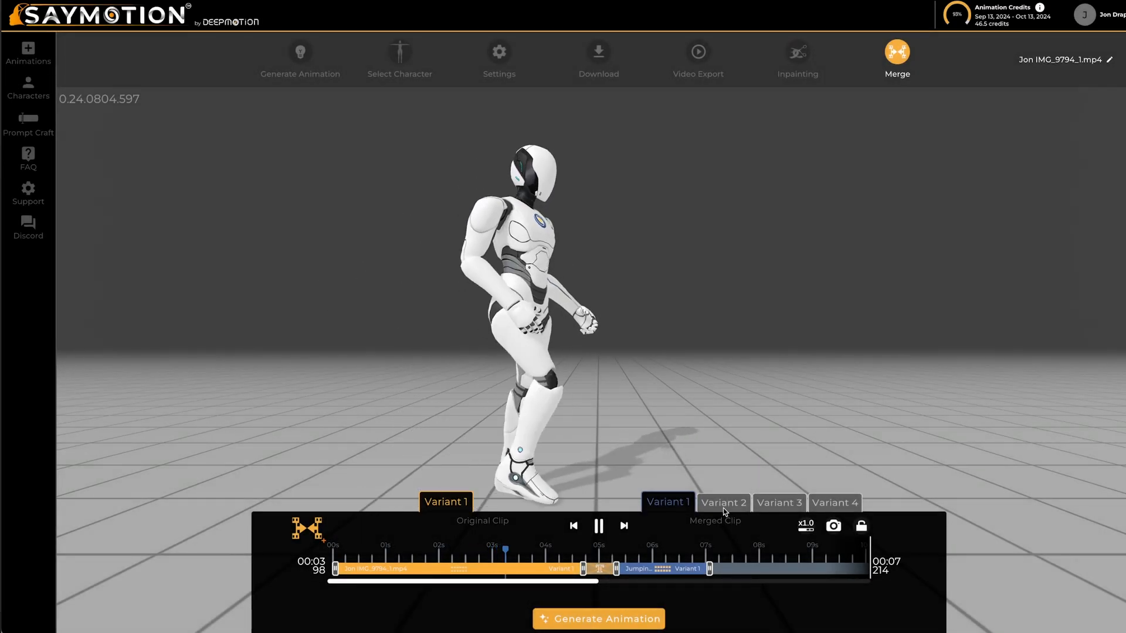
left_click(834, 502)
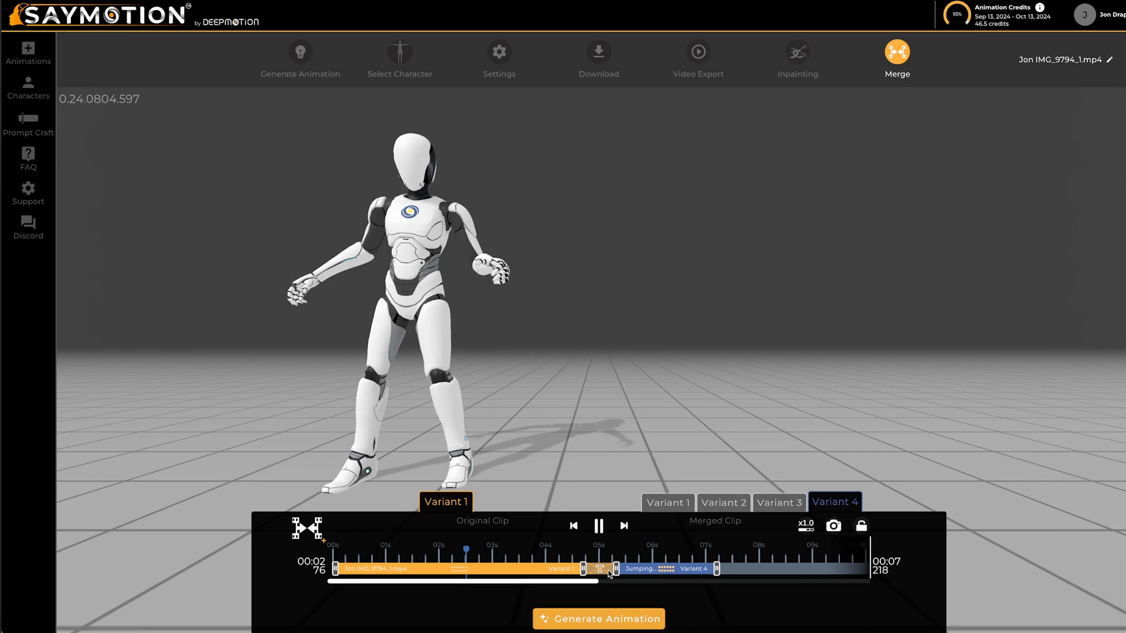
left_click(551, 550)
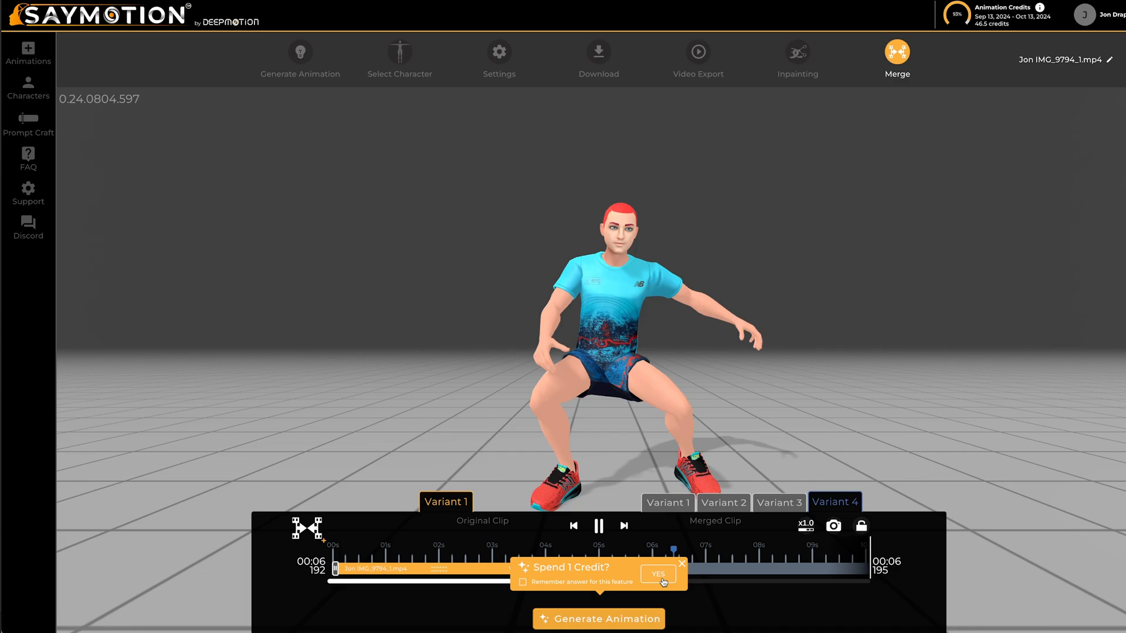
left_click(657, 573)
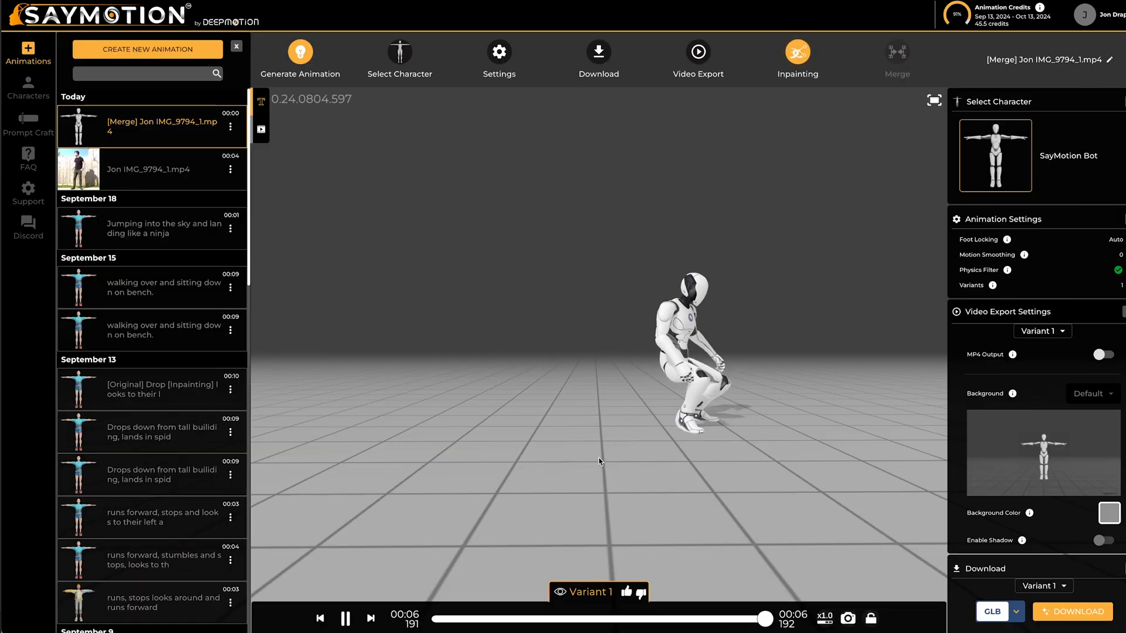
left_click(533, 619)
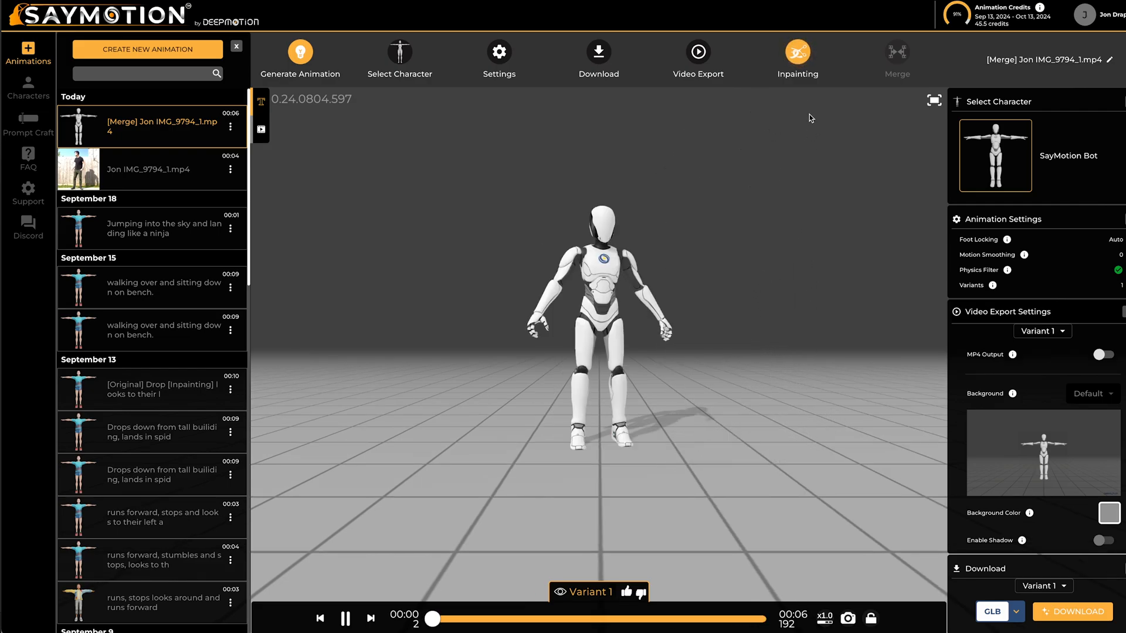
Step: Inpaint a middle section with the prompt 'Character stands and waves.' and confirm the credit
left_click(797, 51)
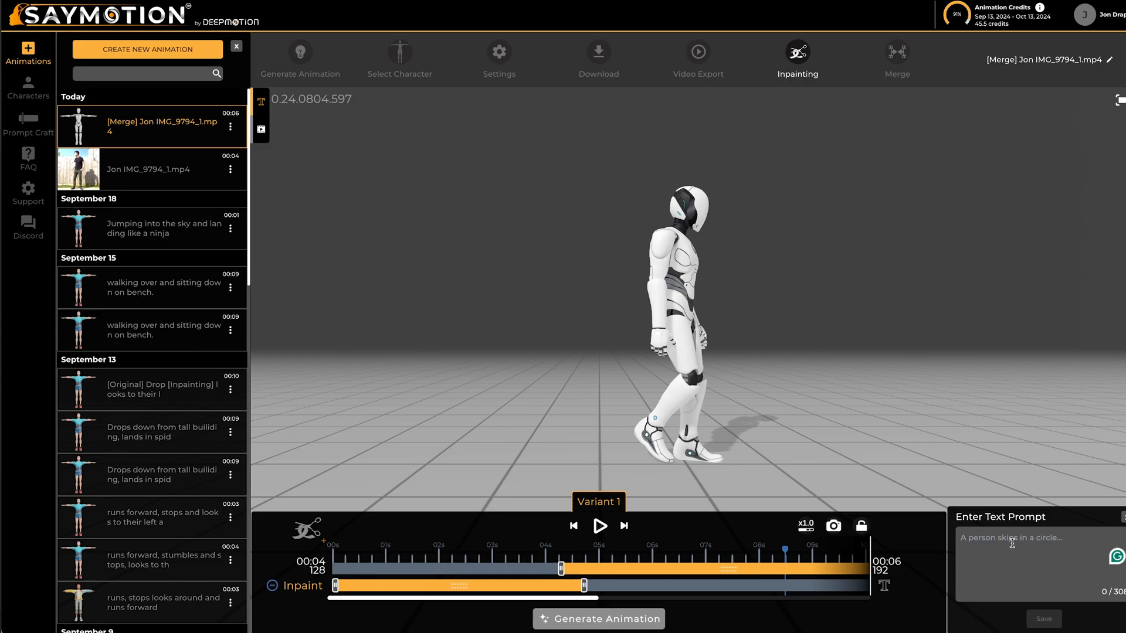
type("Character stands and waves.")
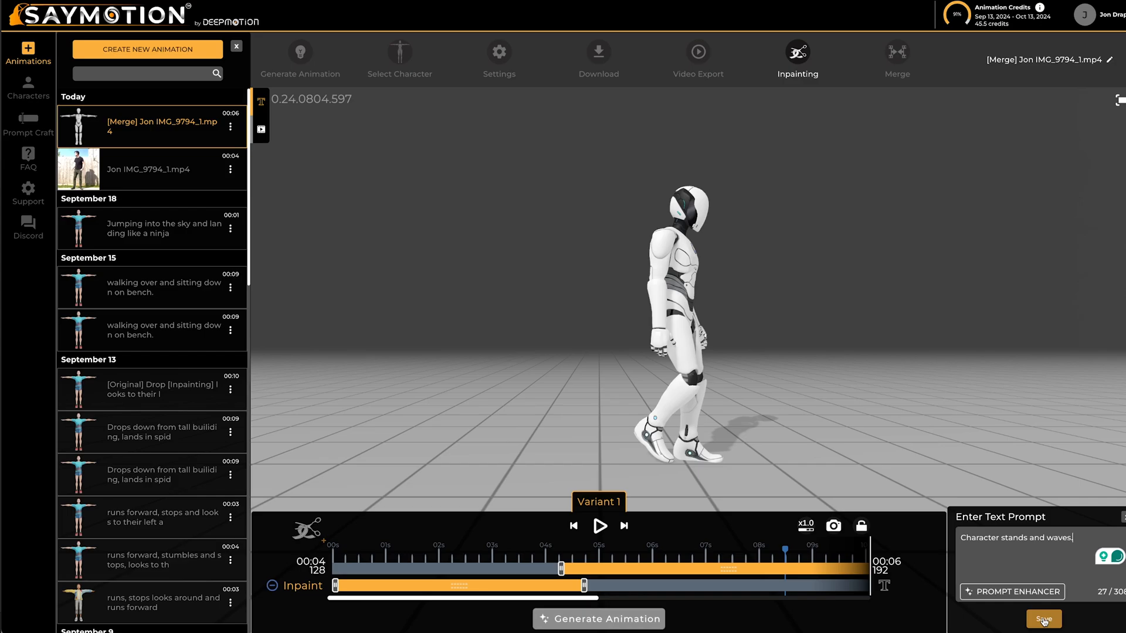
left_click(1042, 619)
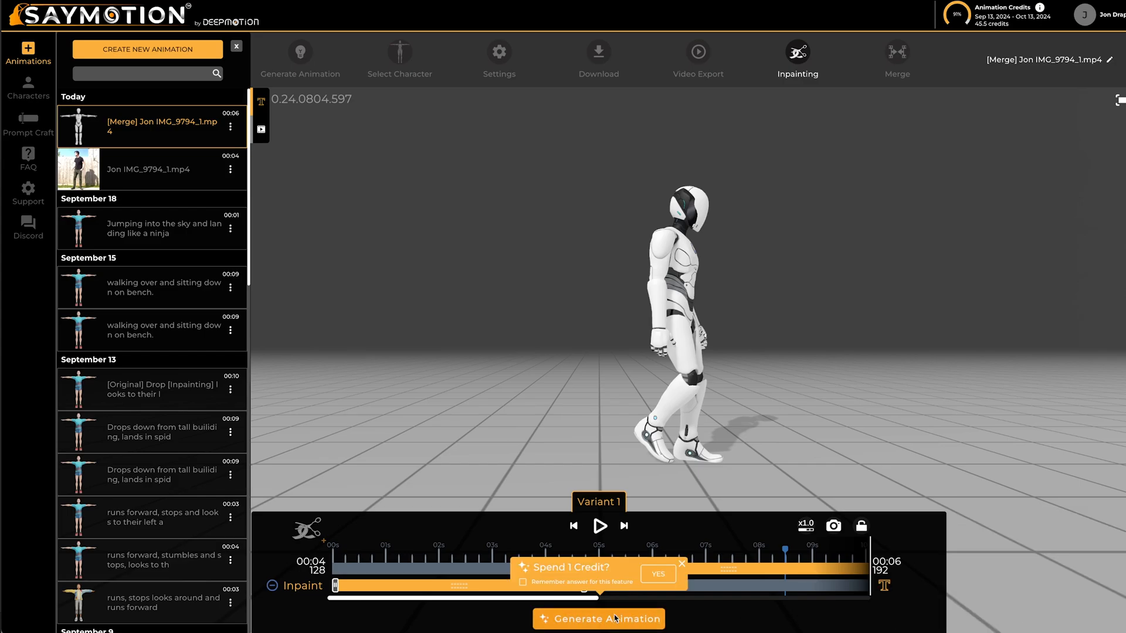
left_click(656, 573)
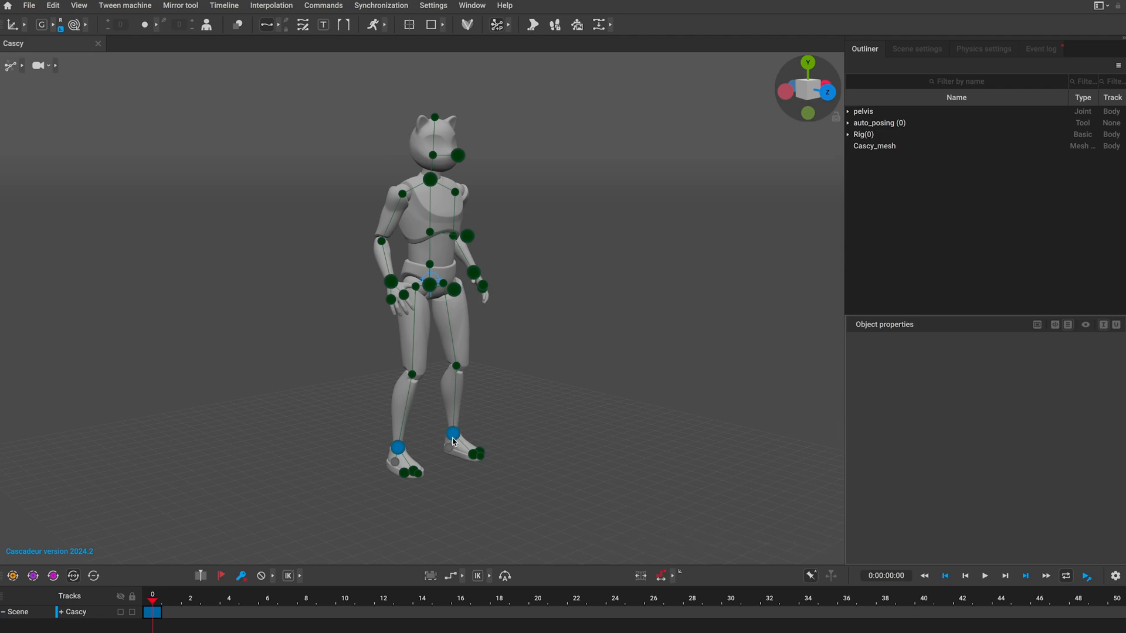
Step: Select Cascy's foot control, jump near the animation start and play it back
left_click(453, 432)
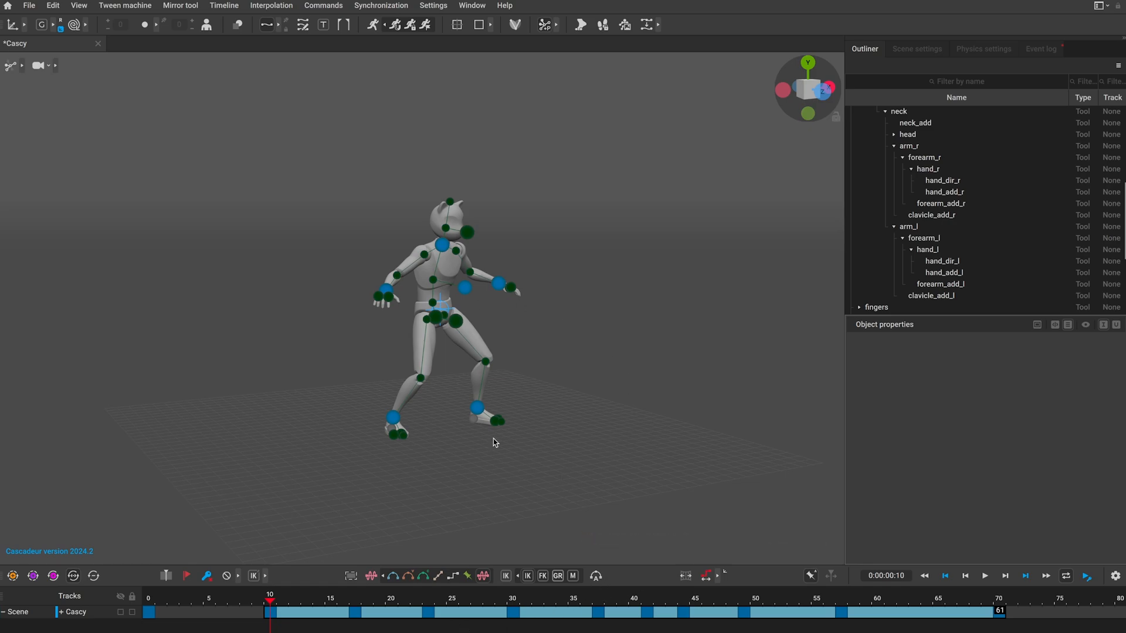
mouse_move(559, 393)
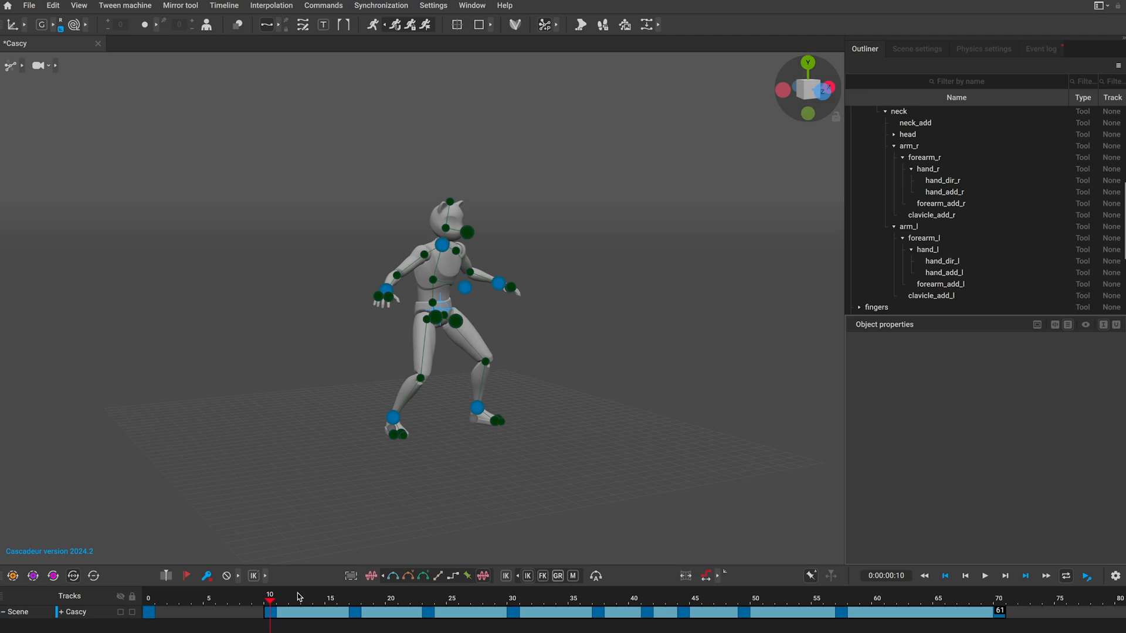
mouse_move(371, 25)
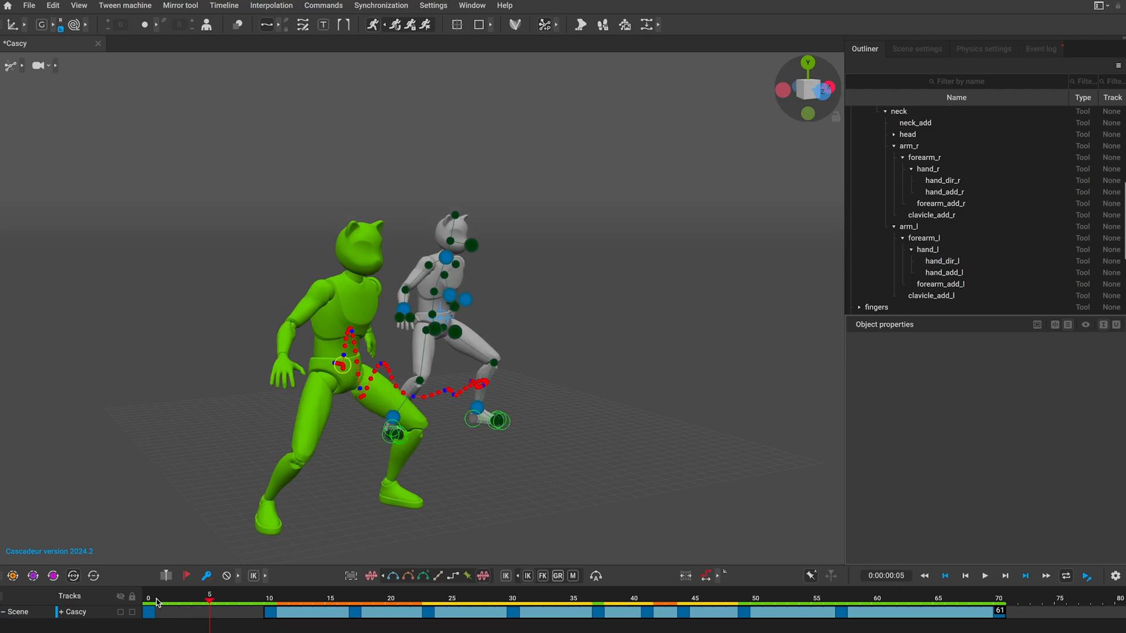
left_click(463, 598)
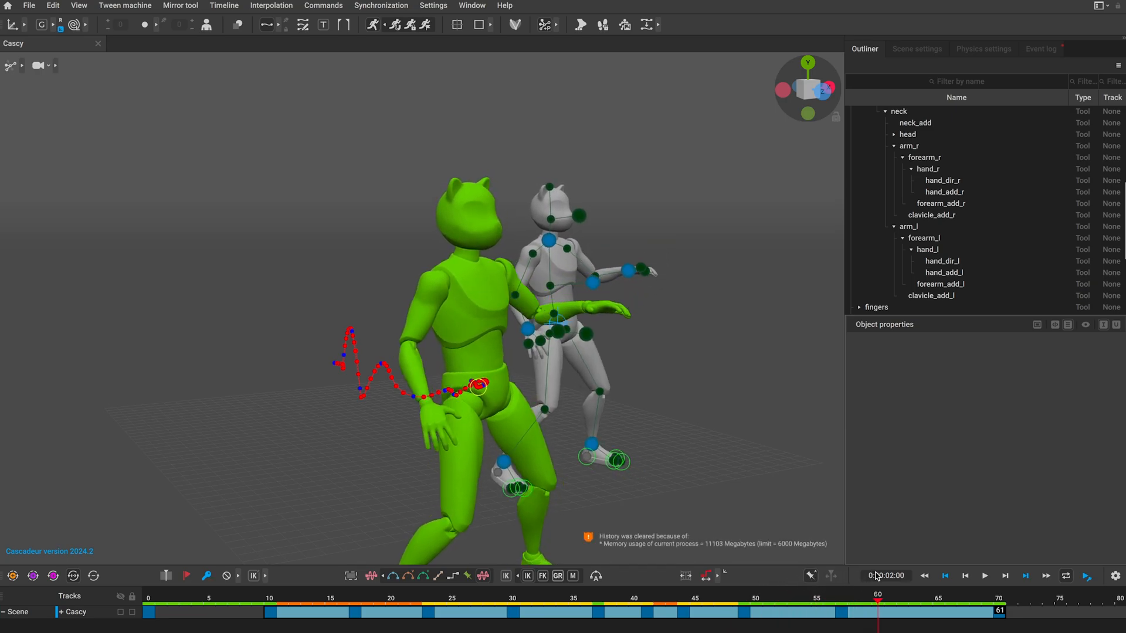
left_click(984, 575)
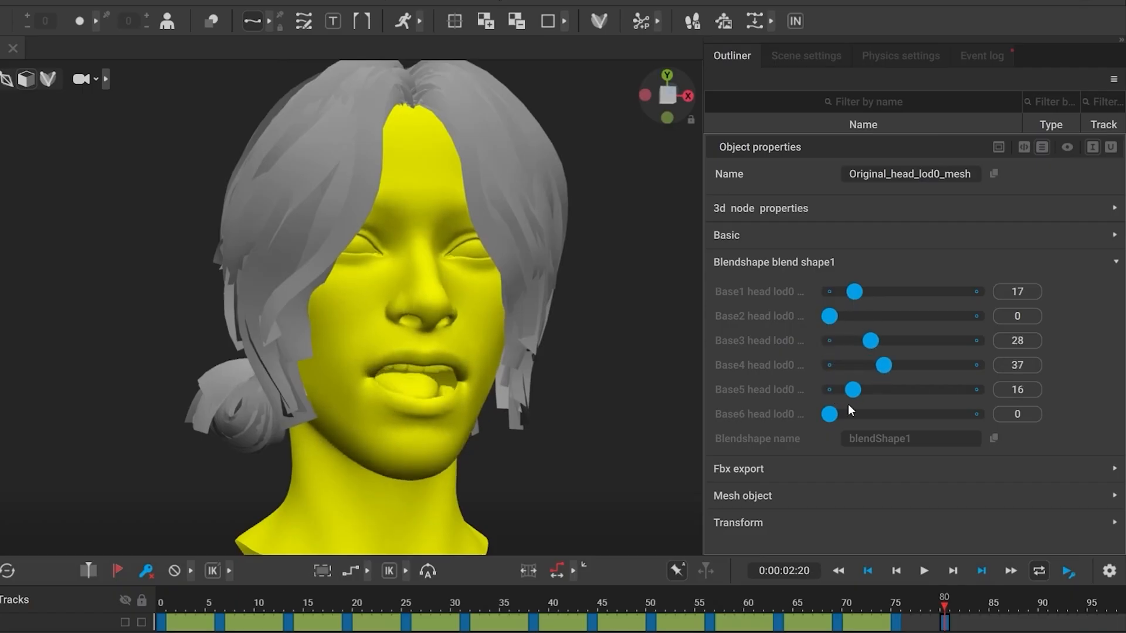
Step: Adjust a blend shape weight slider on the face model
left_click(923, 570)
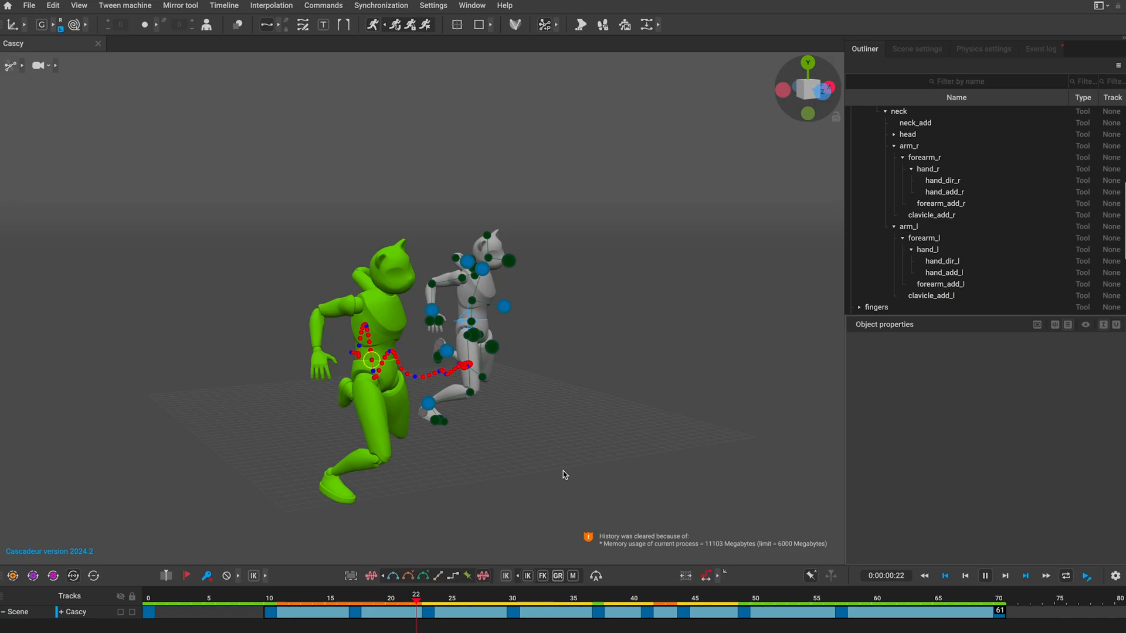
Step: Rig the squirrel as a Humanoid, accepting default orientation and markers, to reach the preview
key("alt+tab")
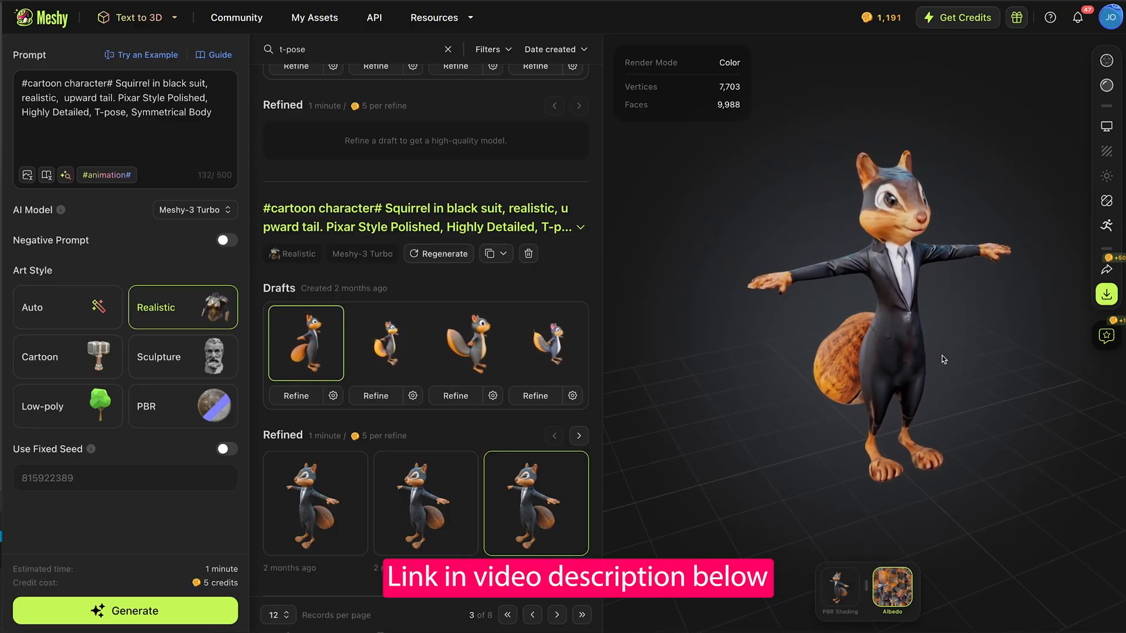
mouse_move(1106, 225)
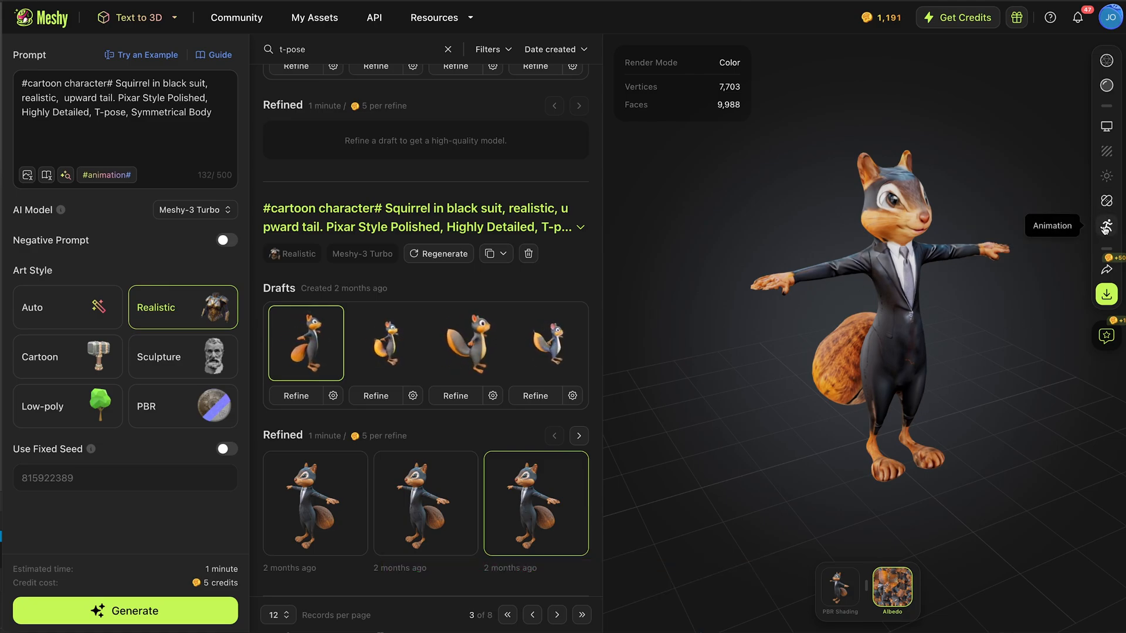
left_click(1106, 226)
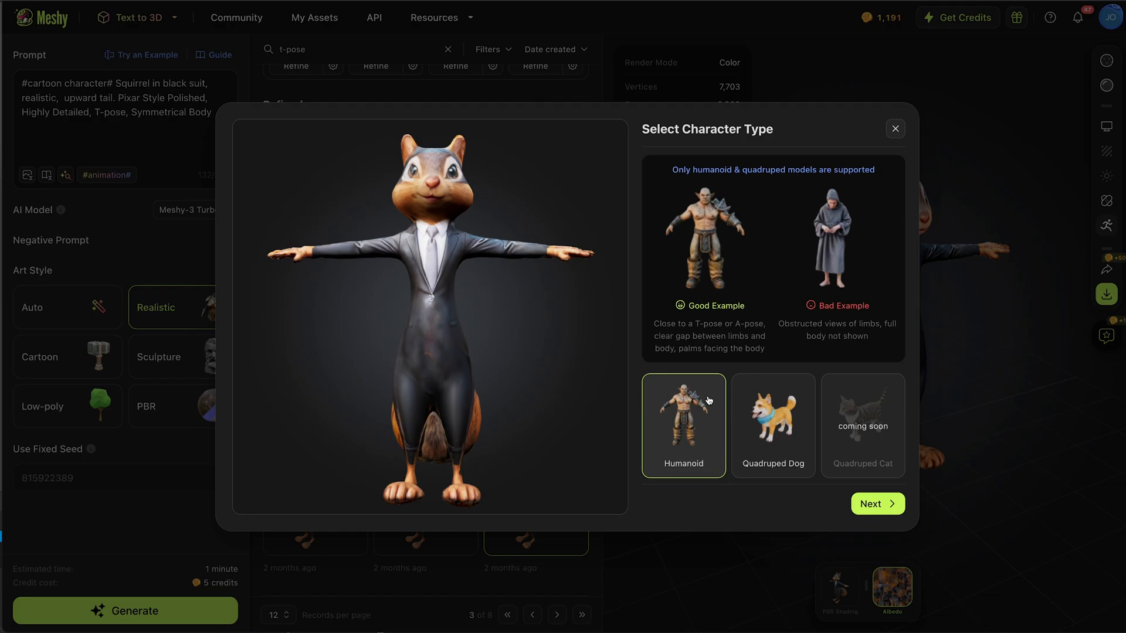
mouse_move(770, 445)
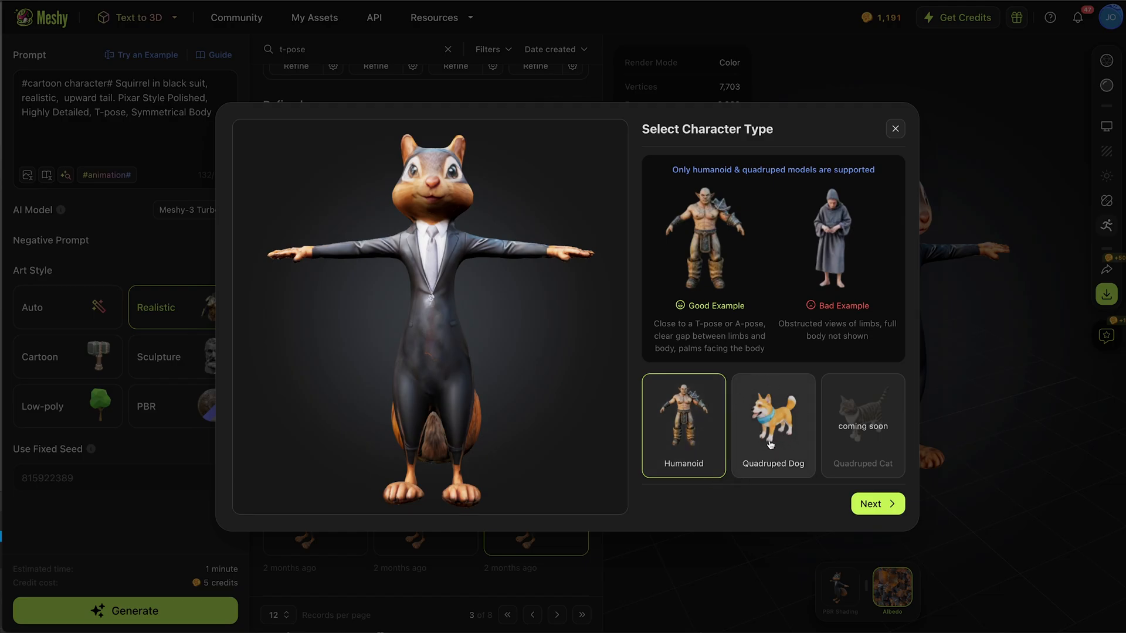
left_click(876, 503)
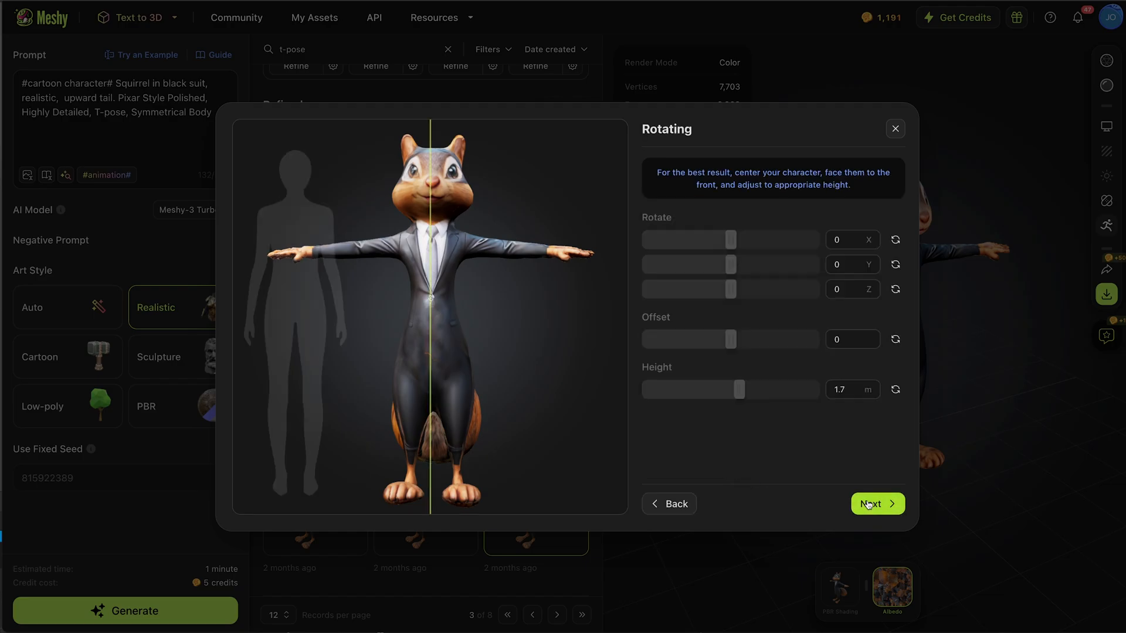
left_click(877, 503)
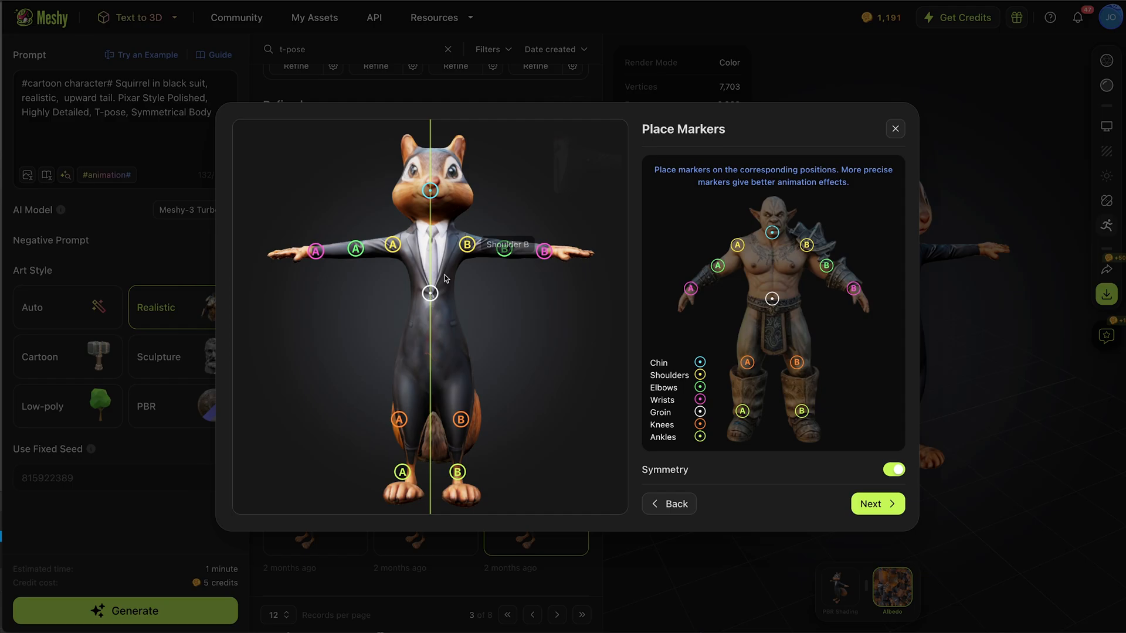
left_click(877, 503)
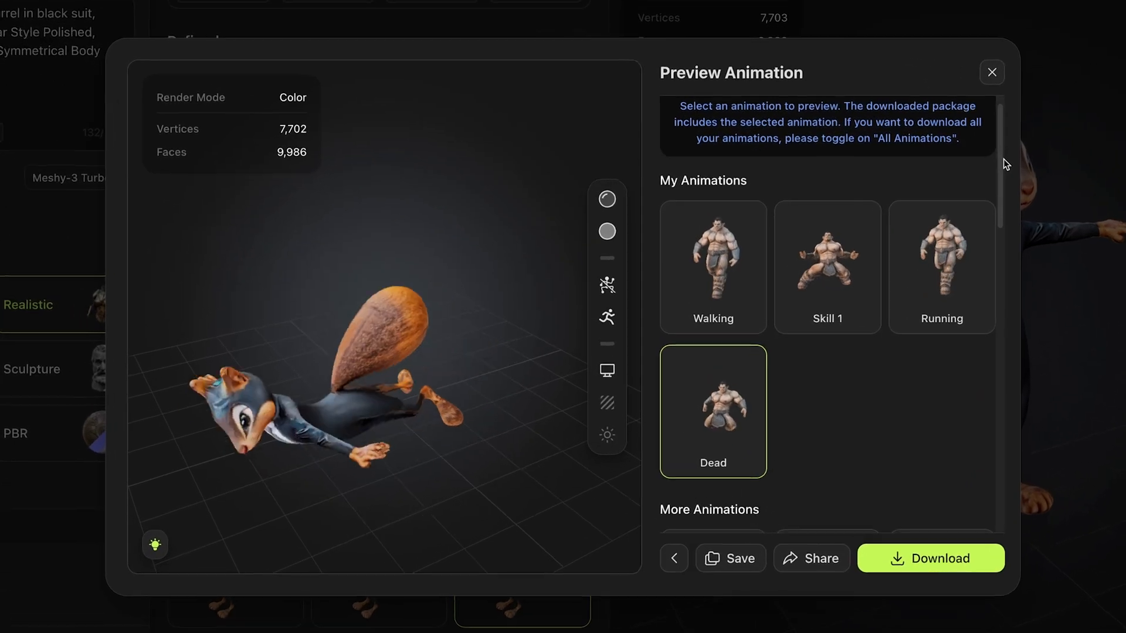
scroll("down", 3)
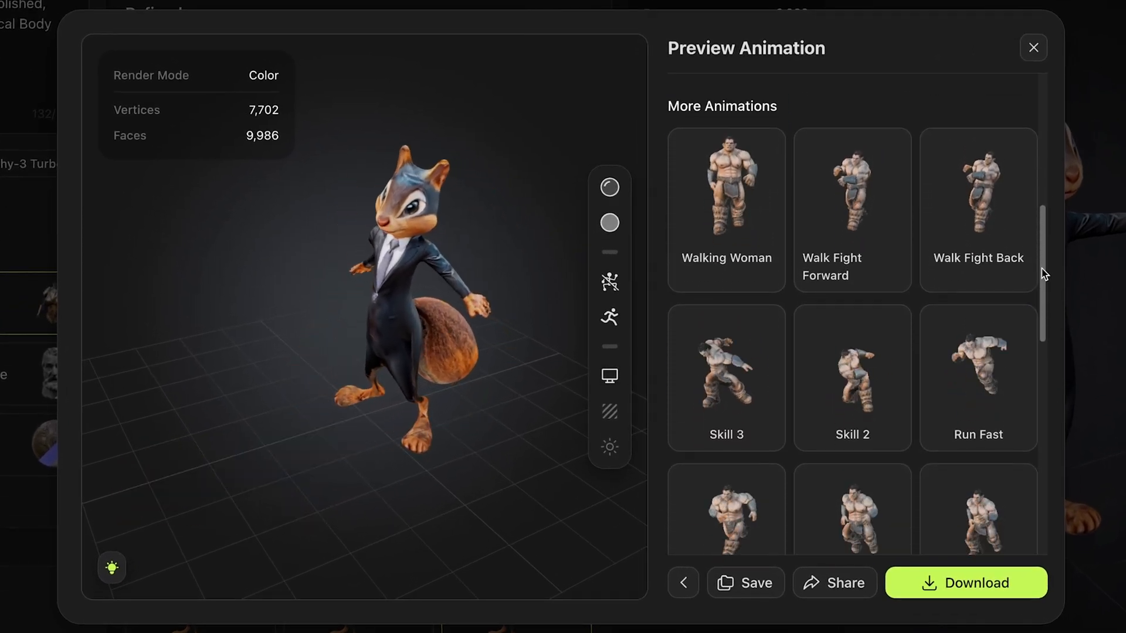
scroll("down", 3)
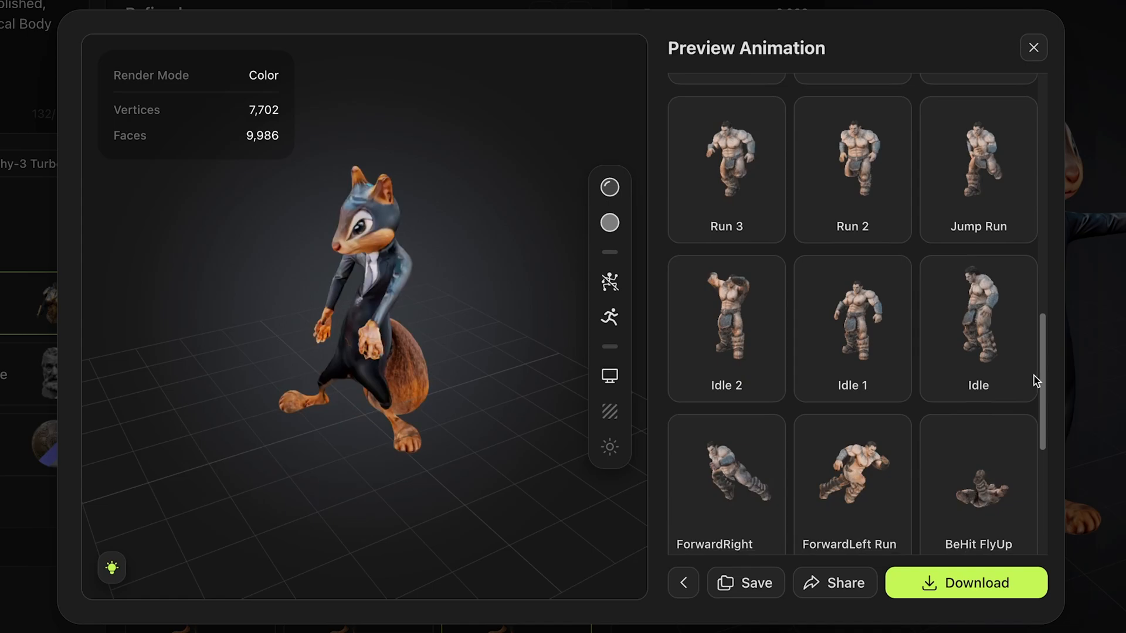
scroll("down", 3)
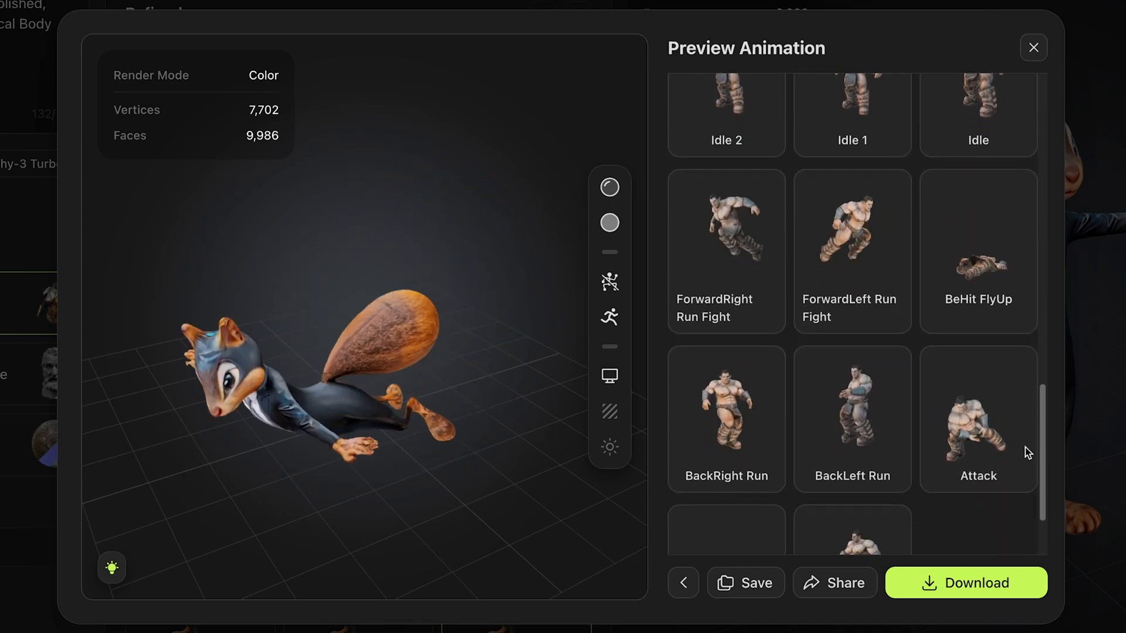
scroll("down", 3)
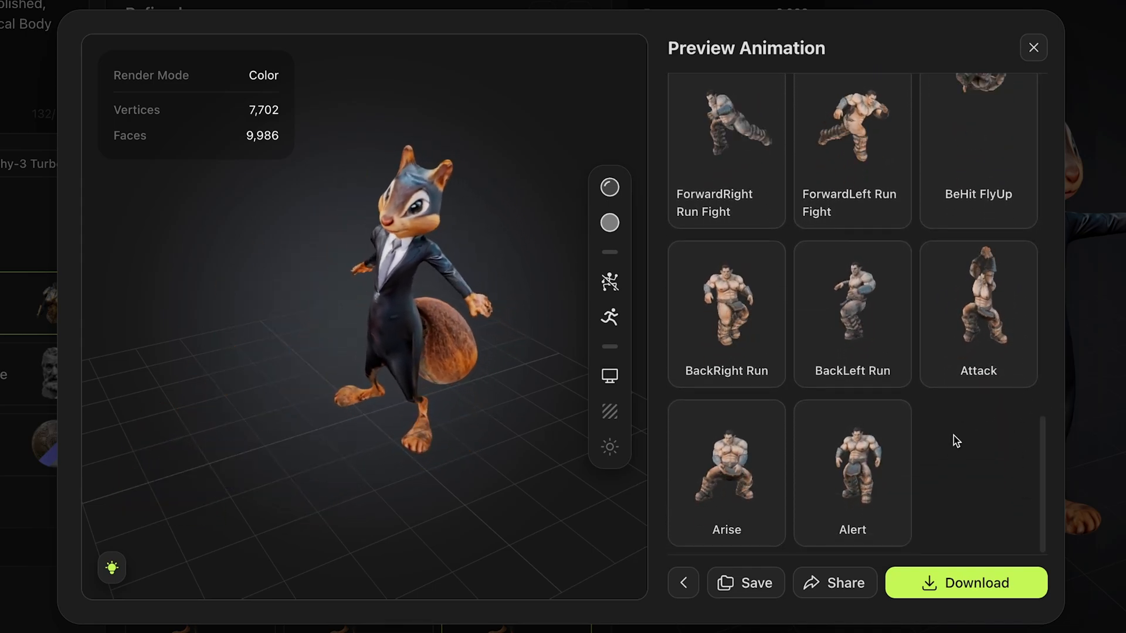
scroll("up", 3)
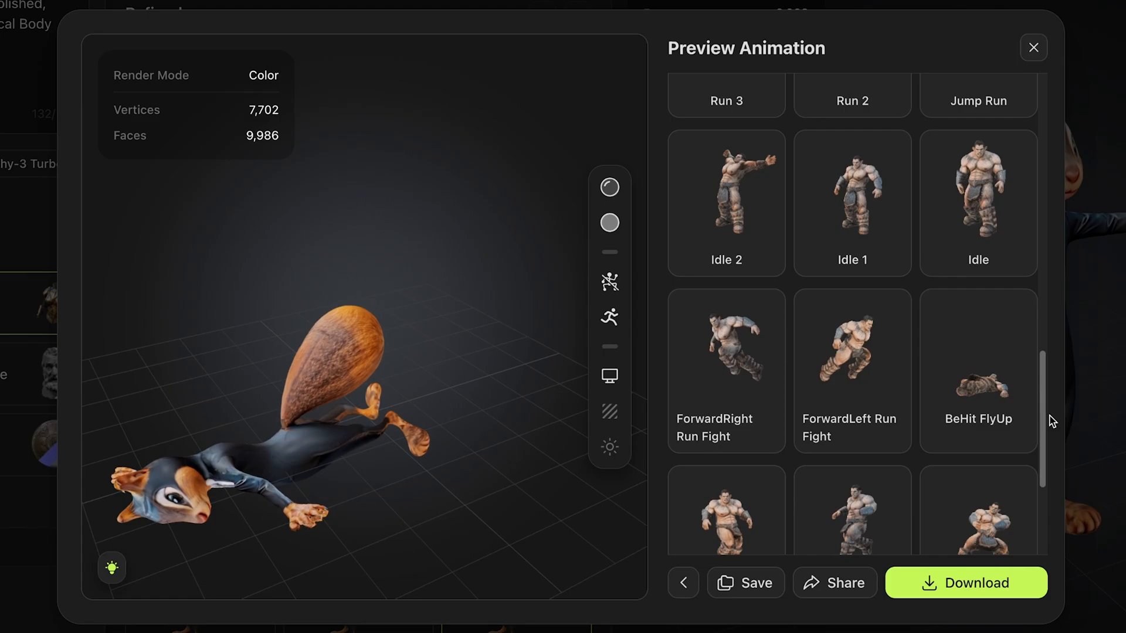
scroll("up", 3)
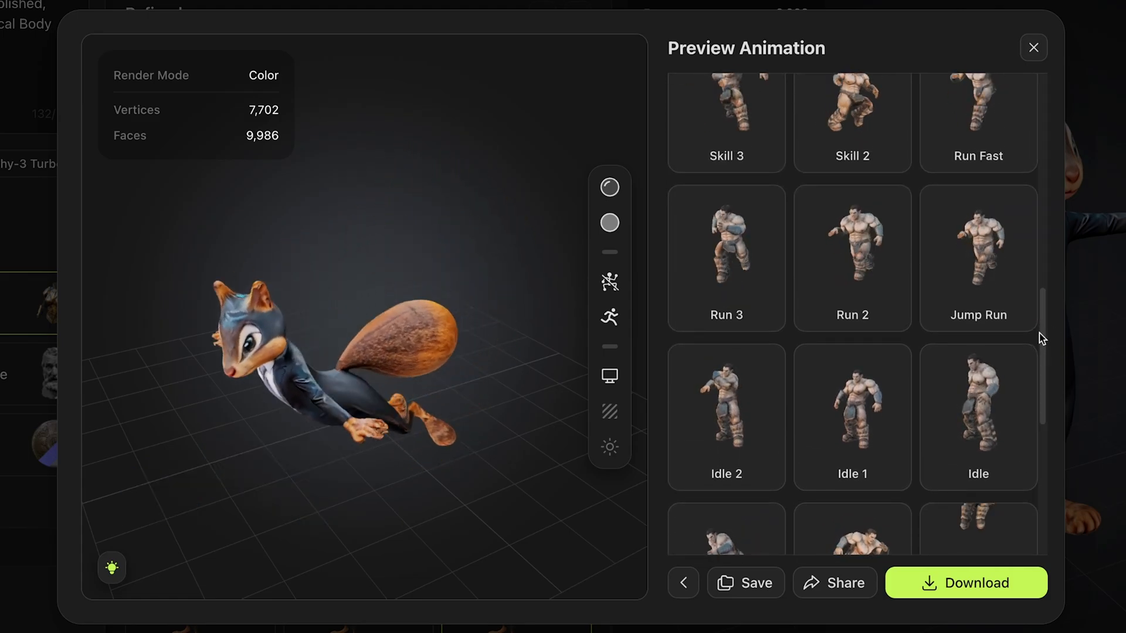
scroll("down", 3)
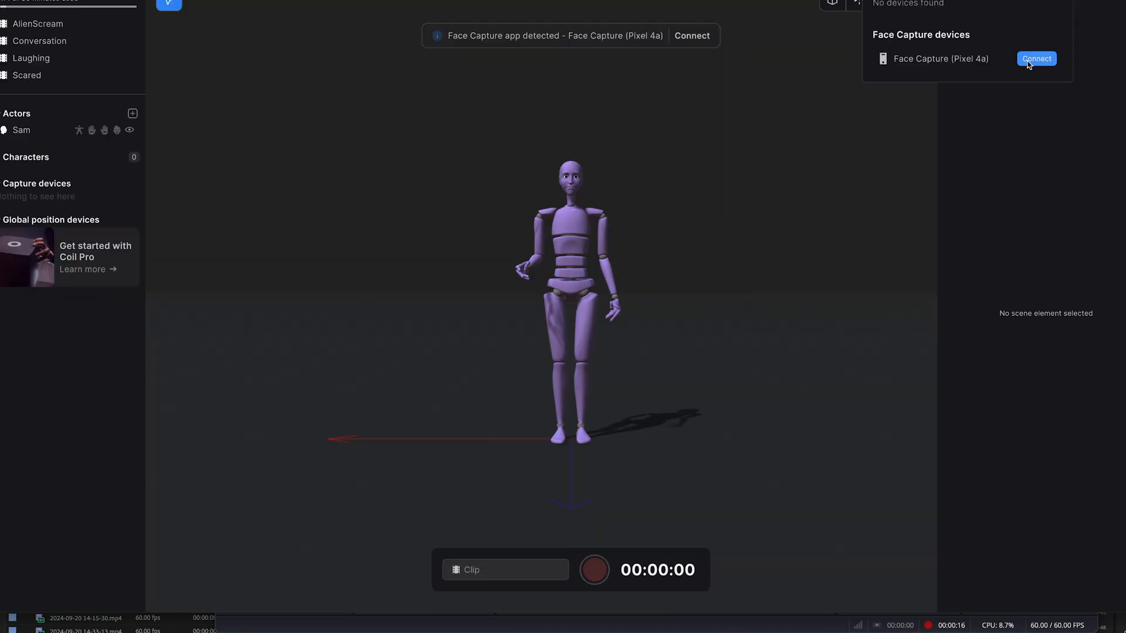
Step: Connect the detected Face Capture phone from the devices dropdown
left_click(1036, 58)
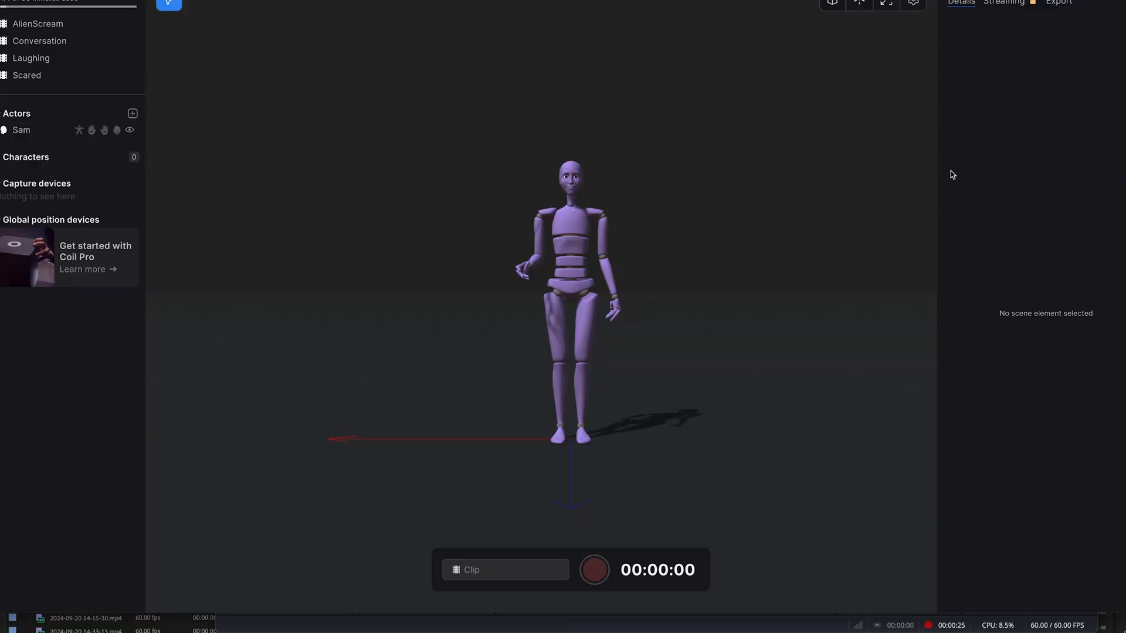
mouse_move(709, 234)
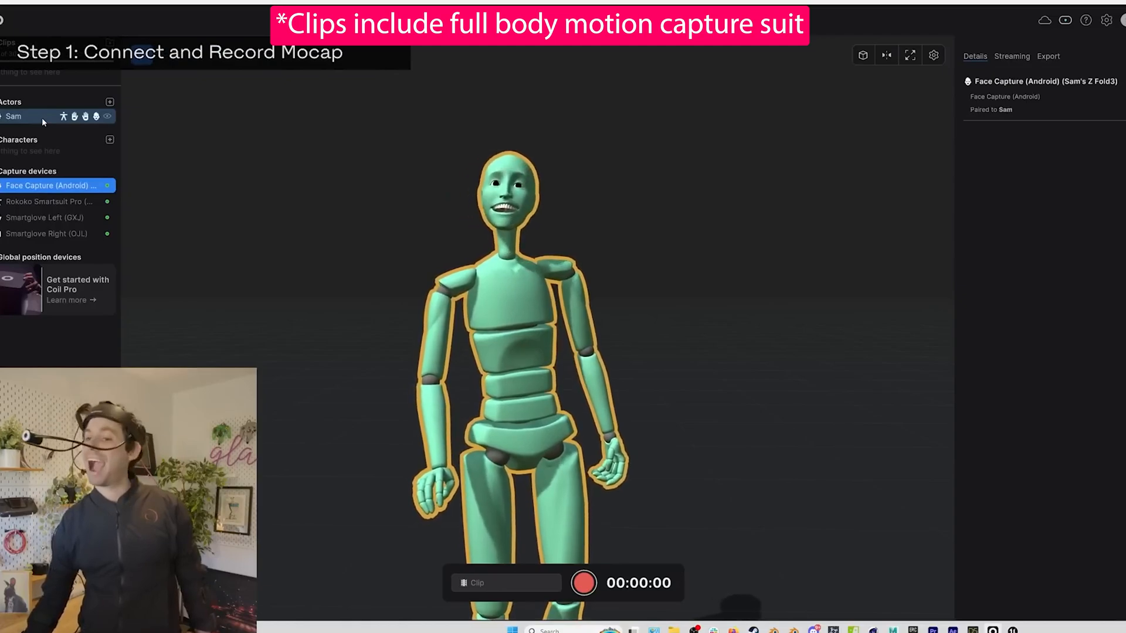
left_click(584, 582)
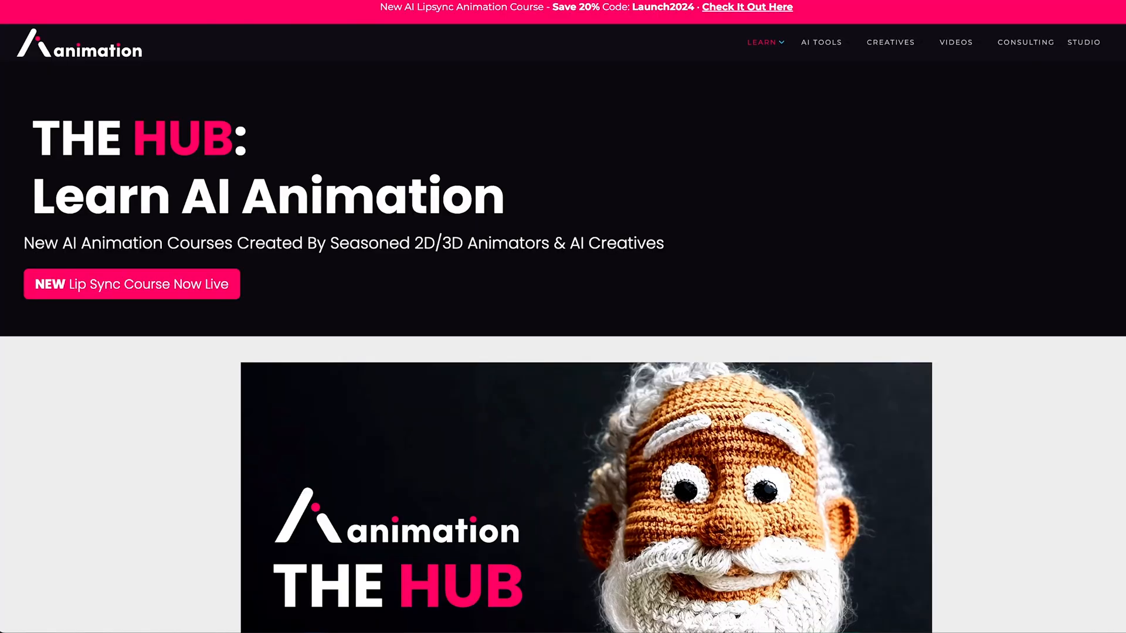
Step: Scroll the hub page down to the AI Lipsync and AI Character Animation courses
scroll("down", 3)
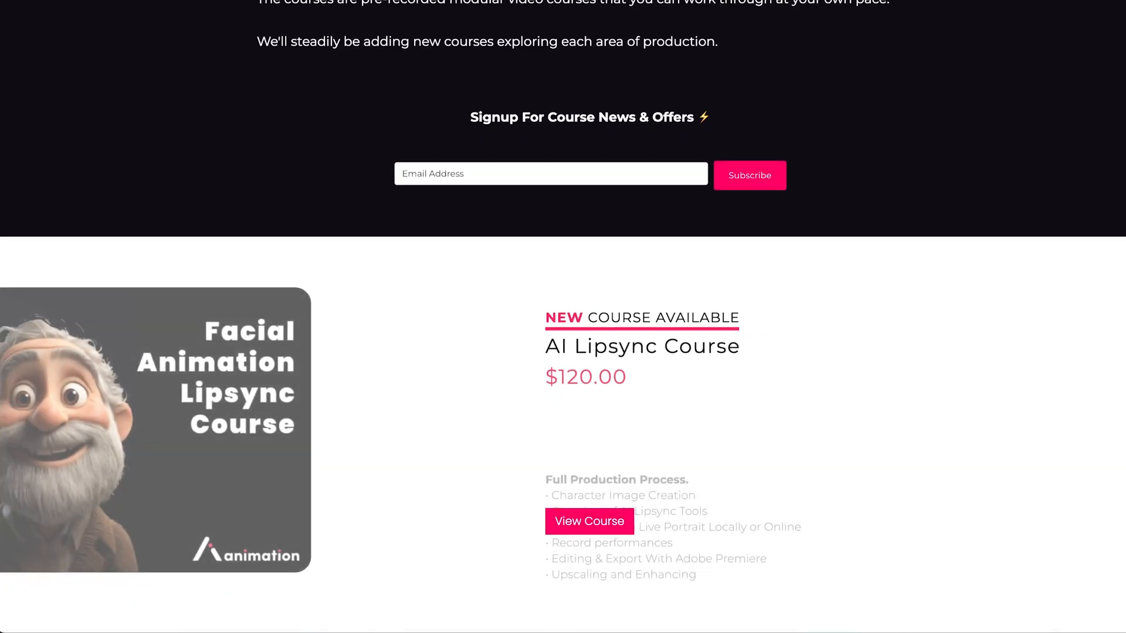
scroll("down", 3)
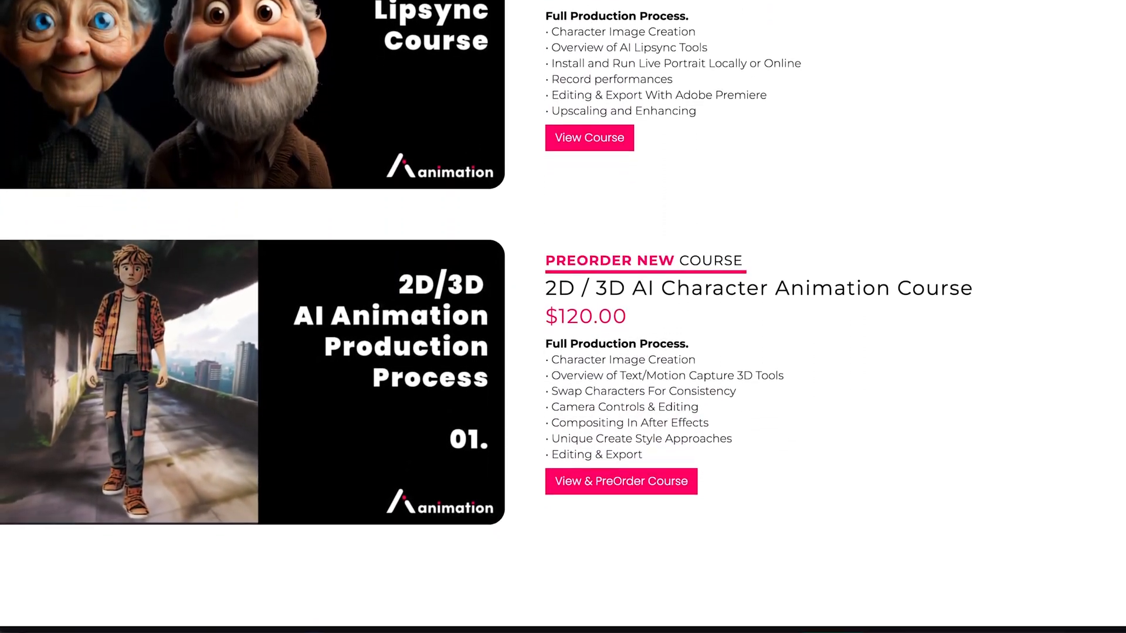